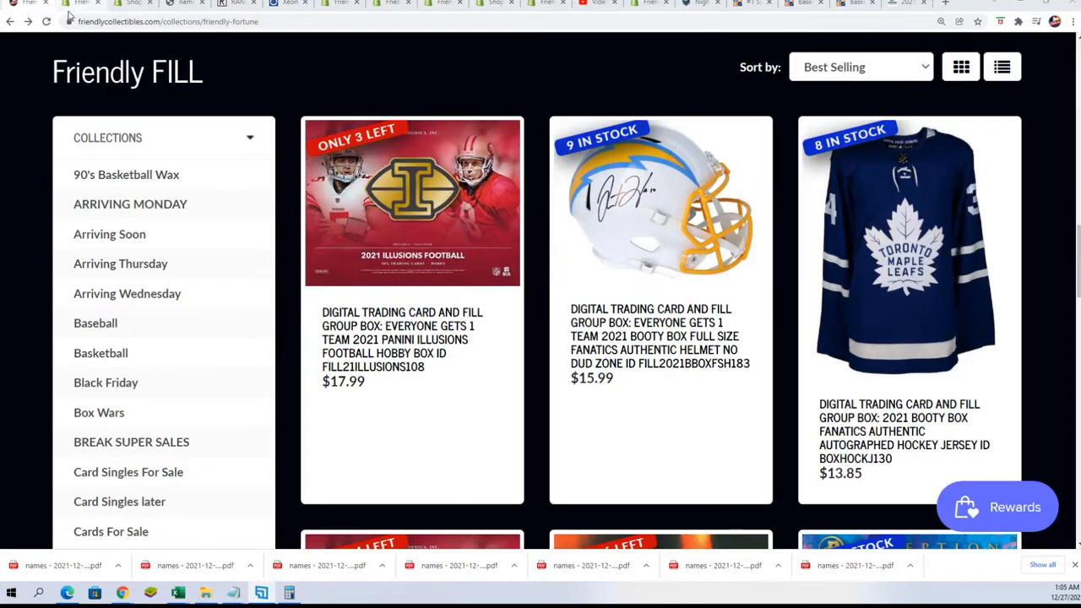
# - Review the Friendly FILL collection, then copy the four entrant names from the Notepad draft
pyautogui.scroll(-3)
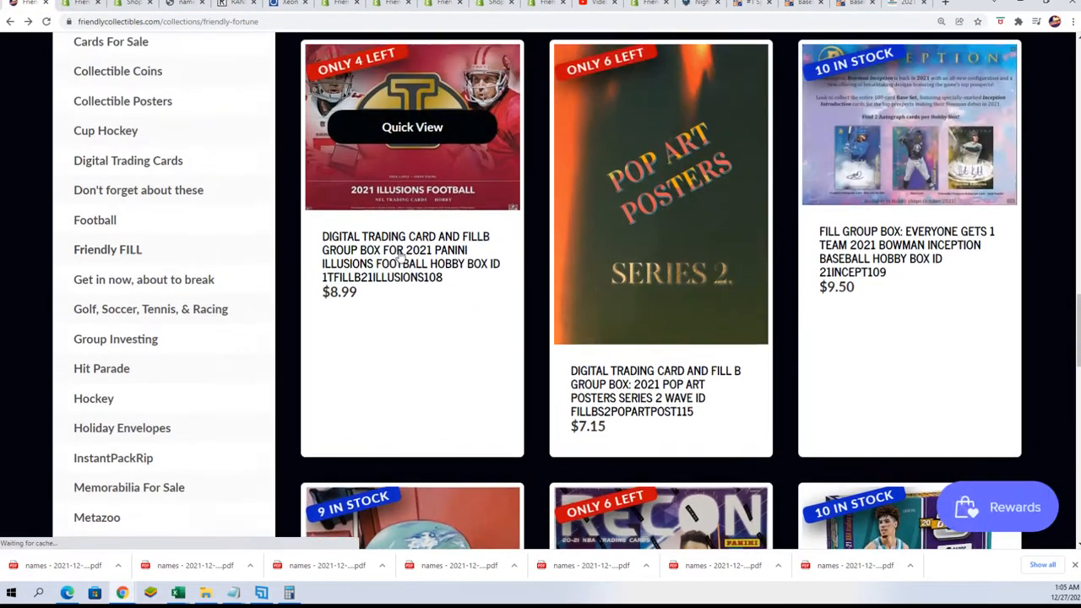
pyautogui.scroll(3)
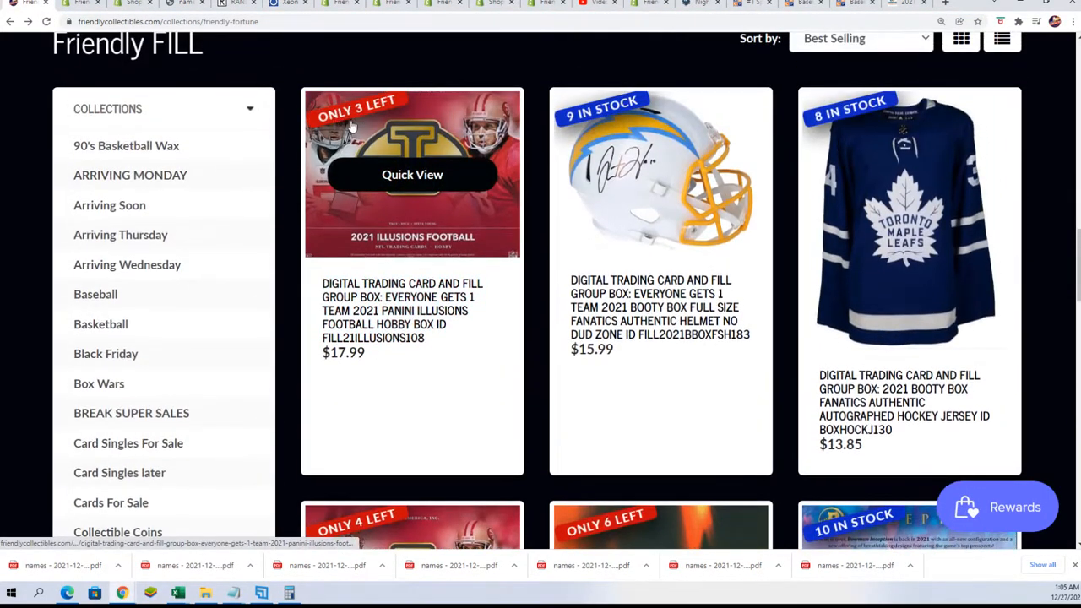
pyautogui.scroll(-3)
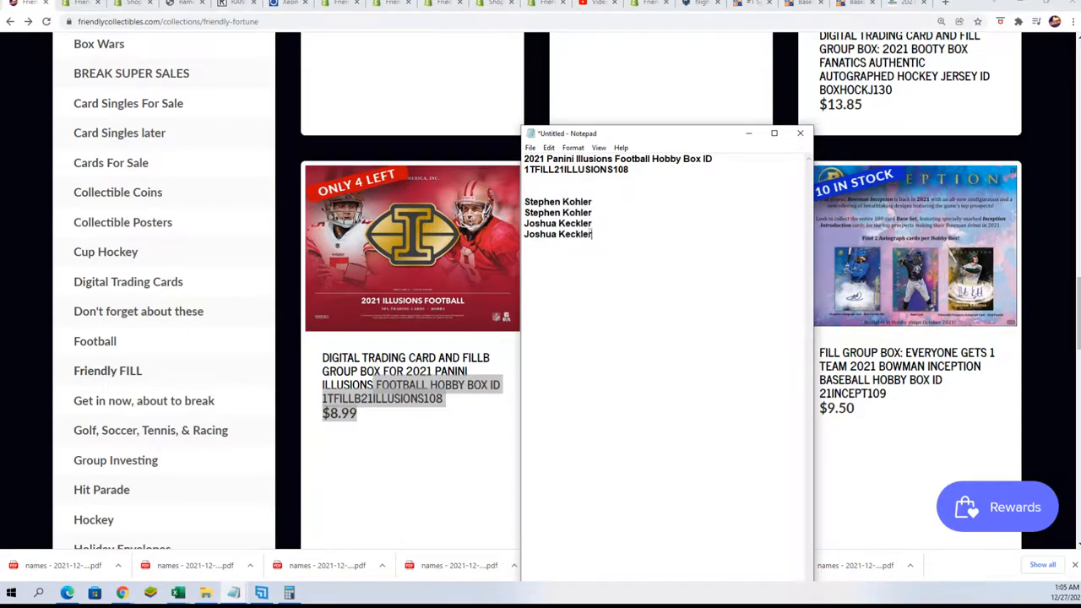
pyautogui.rightClick(558, 218)
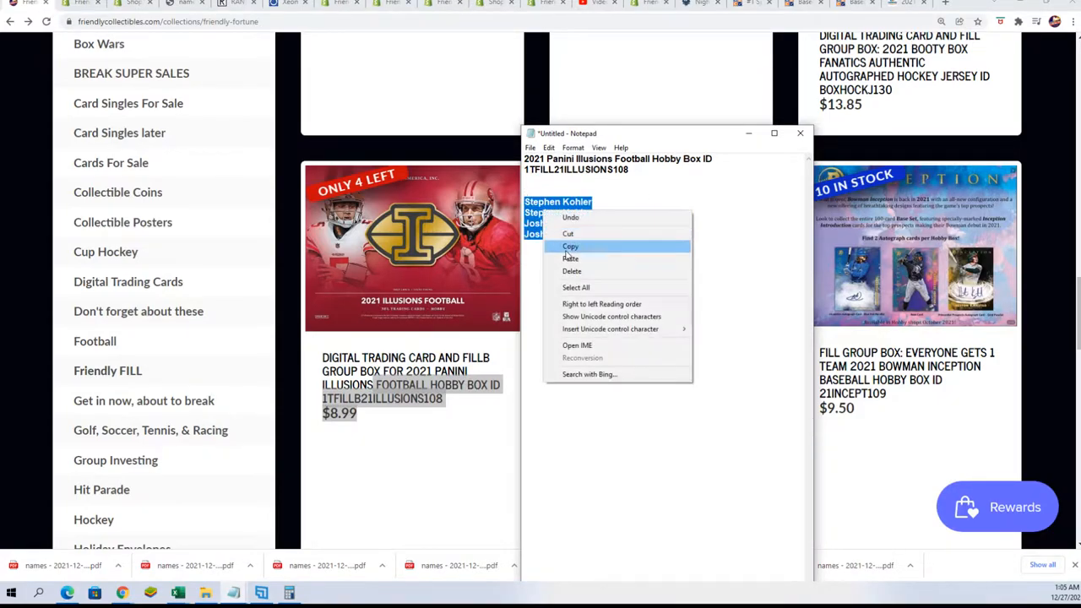
pyautogui.click(570, 258)
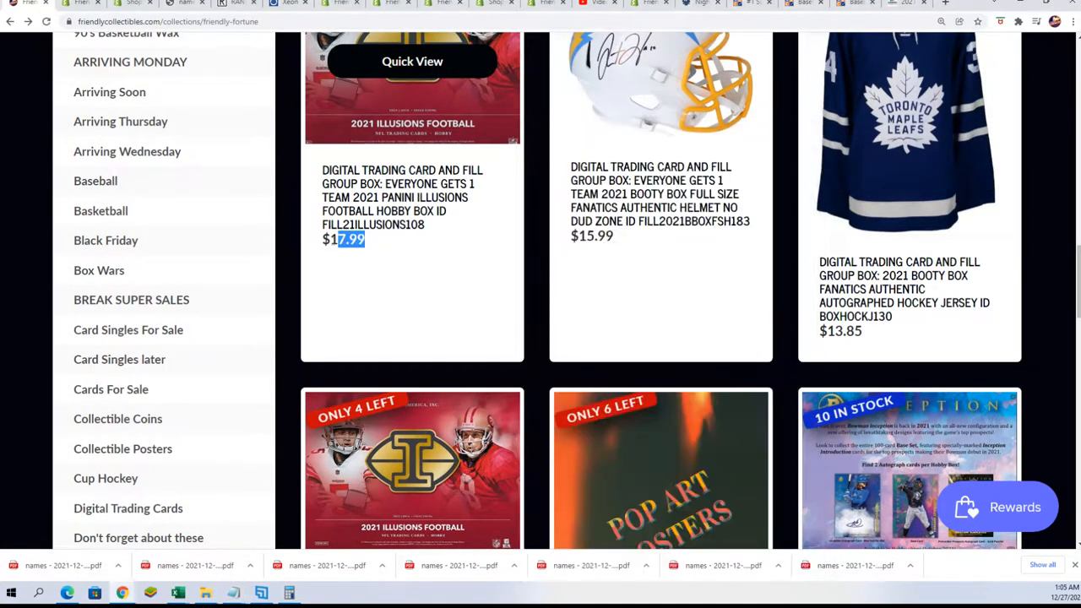
# - Randomize the four pasted entrant names once in RANDOM.ORG's List Randomizer
pyautogui.scroll(-3)
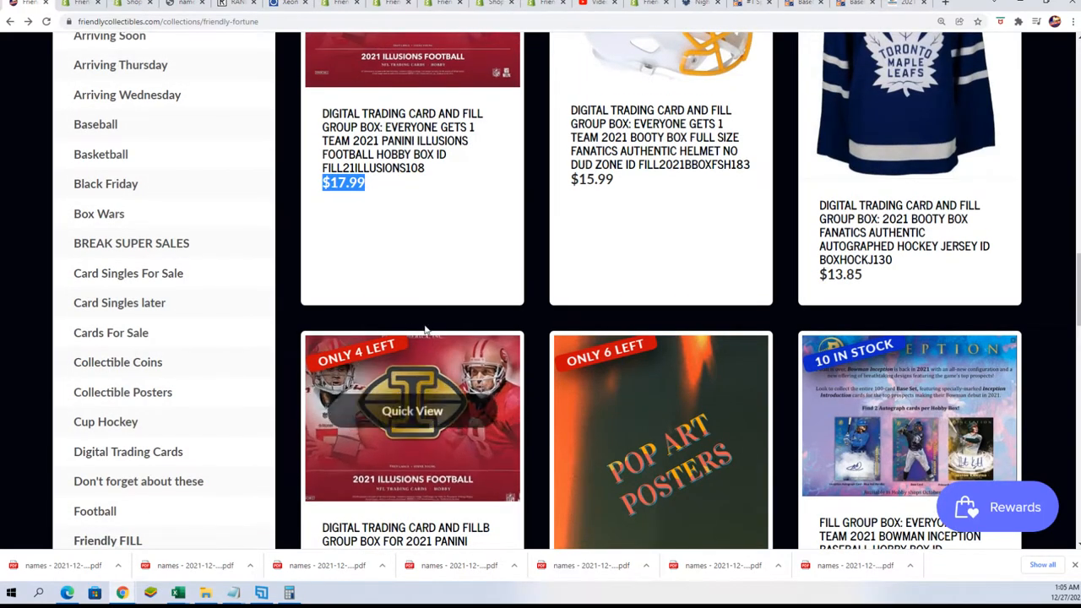
pyautogui.scroll(3)
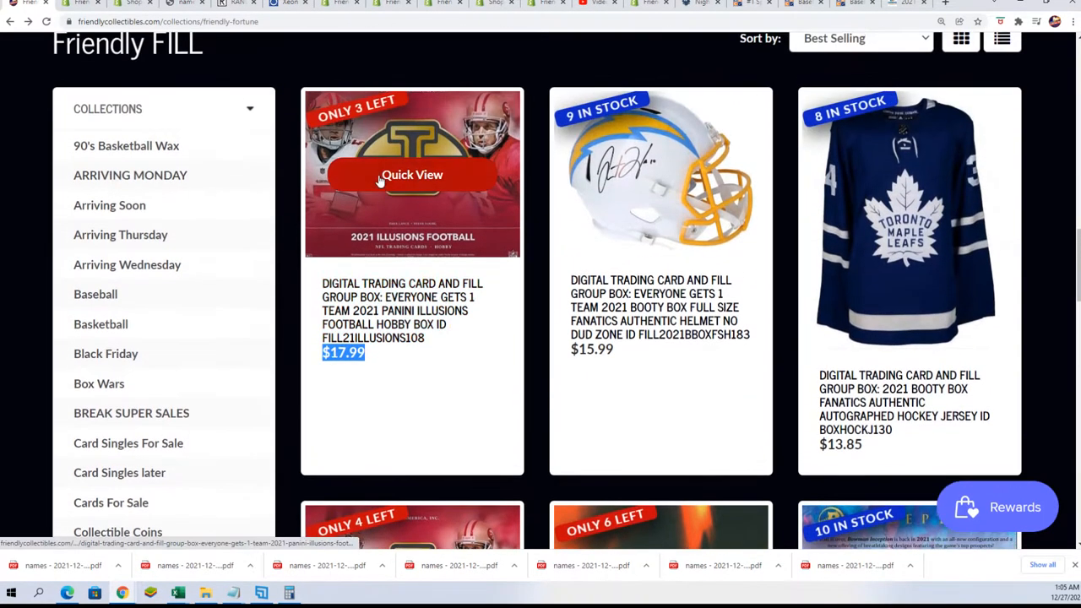
pyautogui.scroll(3)
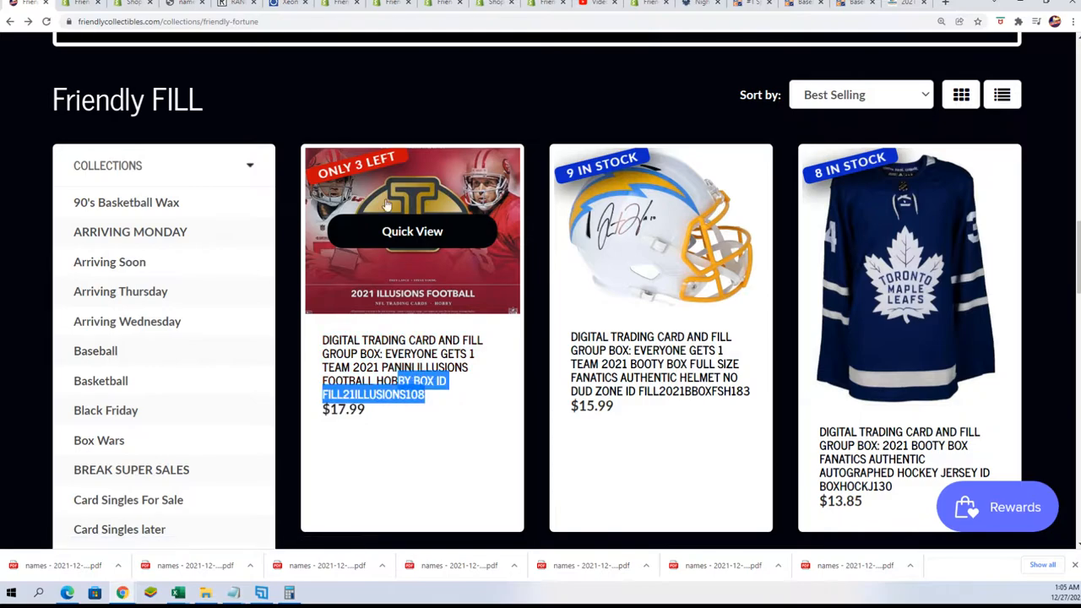
pyautogui.moveTo(621, 22)
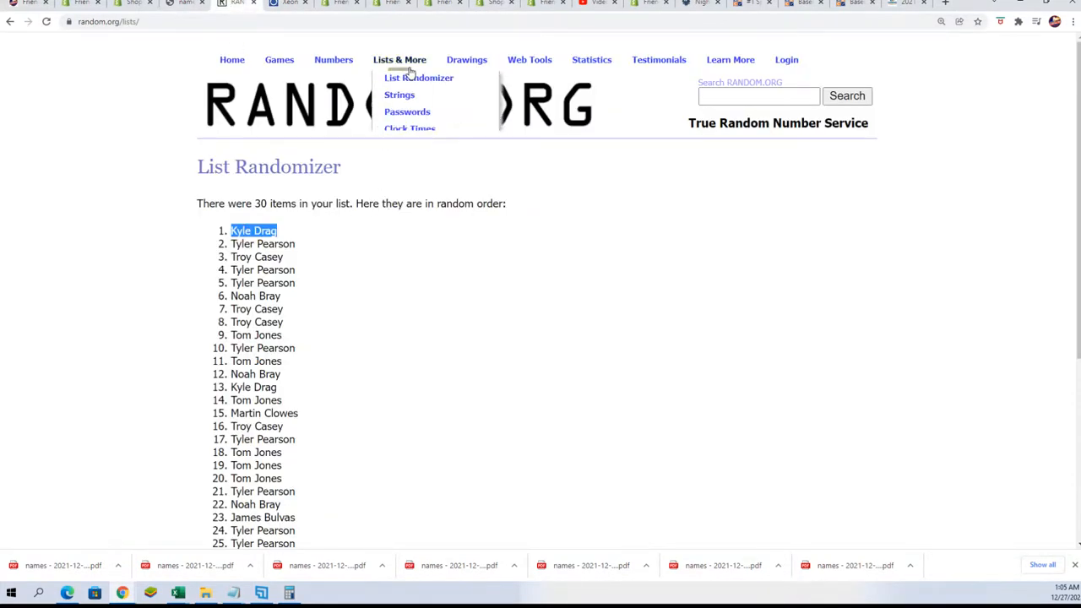
pyautogui.click(419, 78)
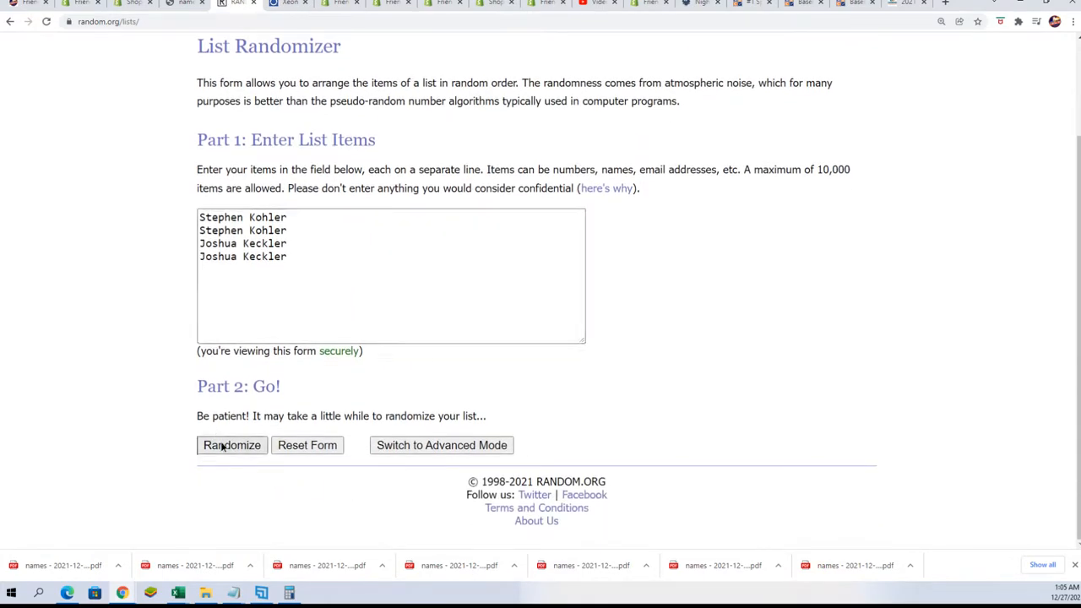
pyautogui.click(232, 445)
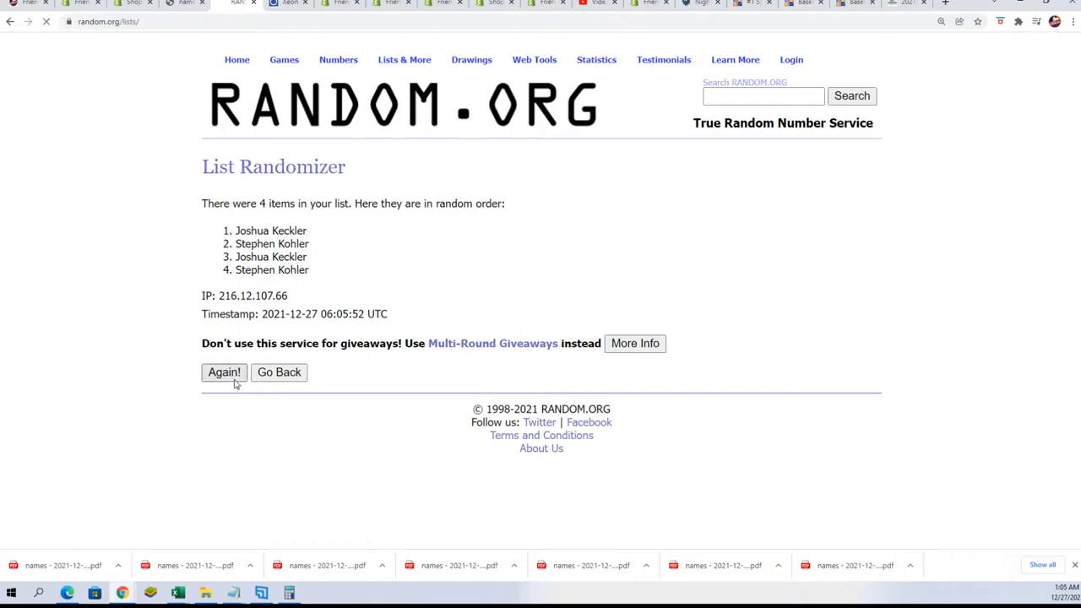
# - Reshuffle the names until seven randomizations, then highlight the top name as winner
pyautogui.click(224, 372)
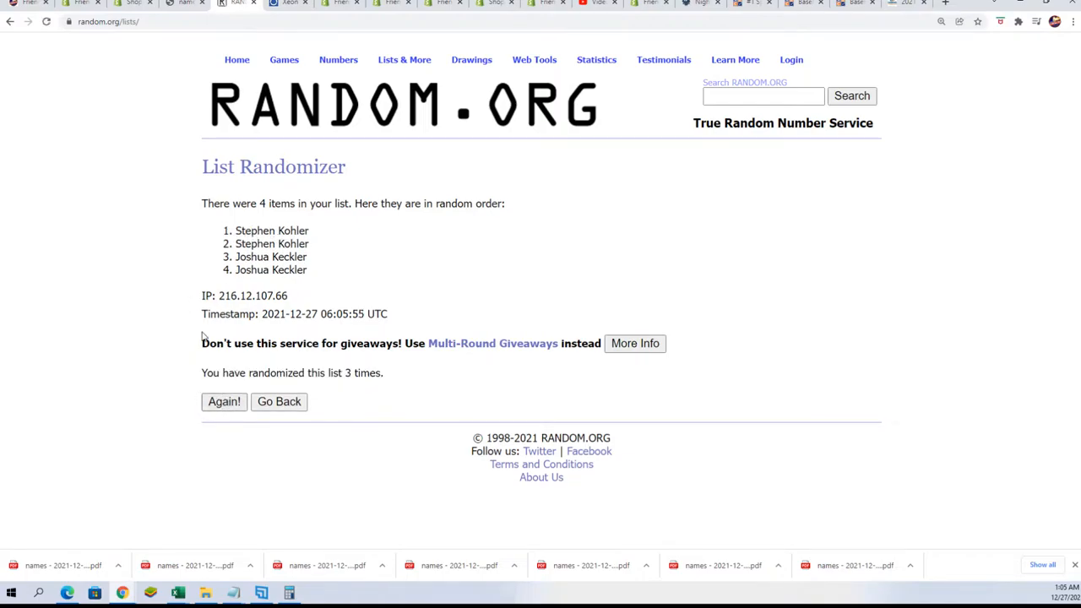
pyautogui.click(224, 401)
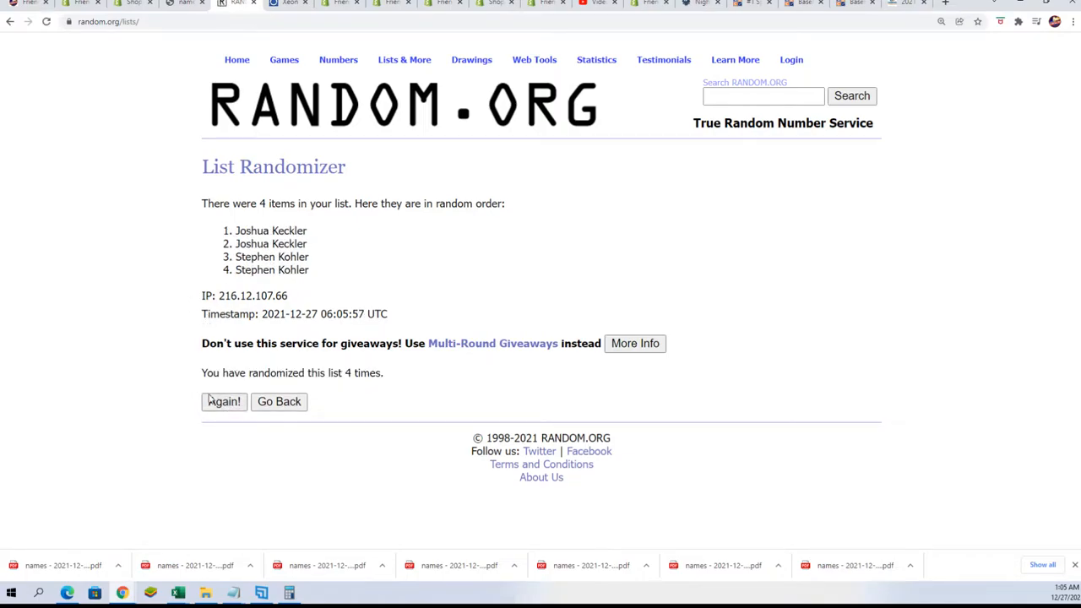
pyautogui.click(223, 401)
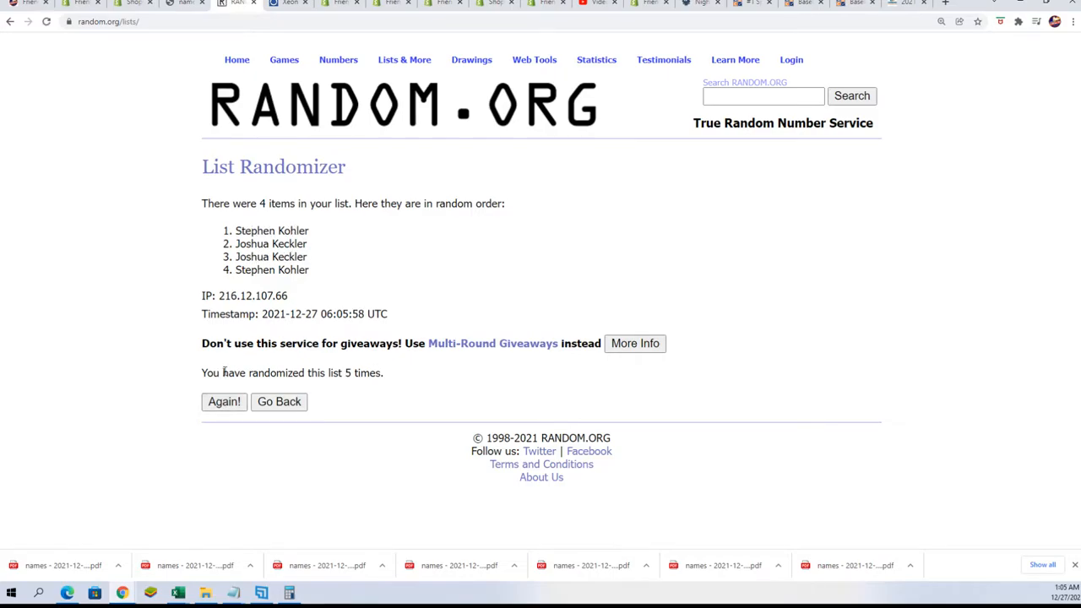
pyautogui.click(224, 401)
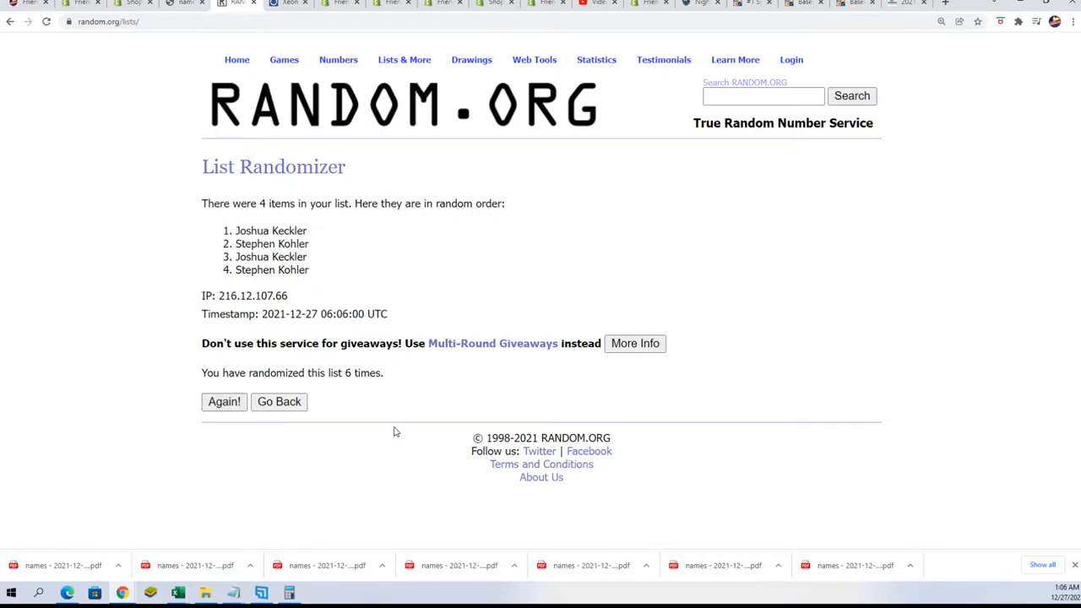
pyautogui.click(224, 401)
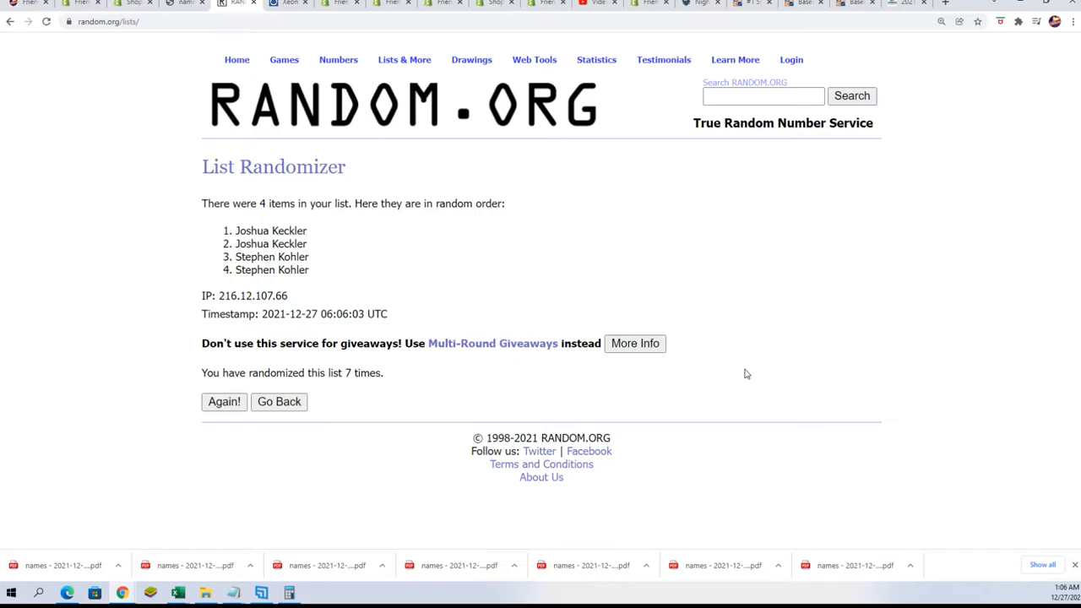
pyautogui.moveTo(507, 204); pyautogui.dragTo(235, 230)
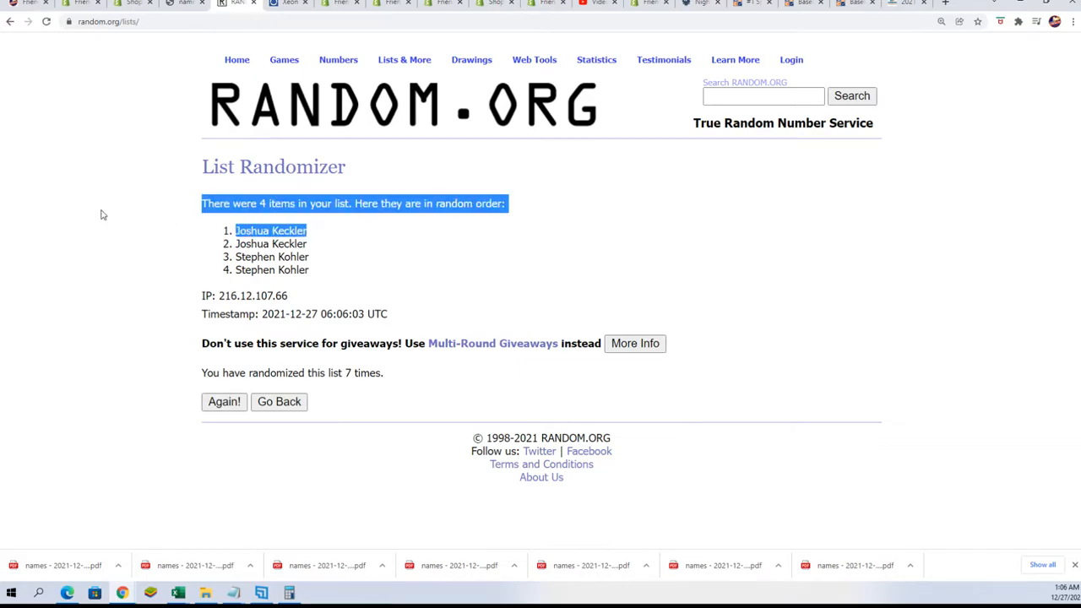